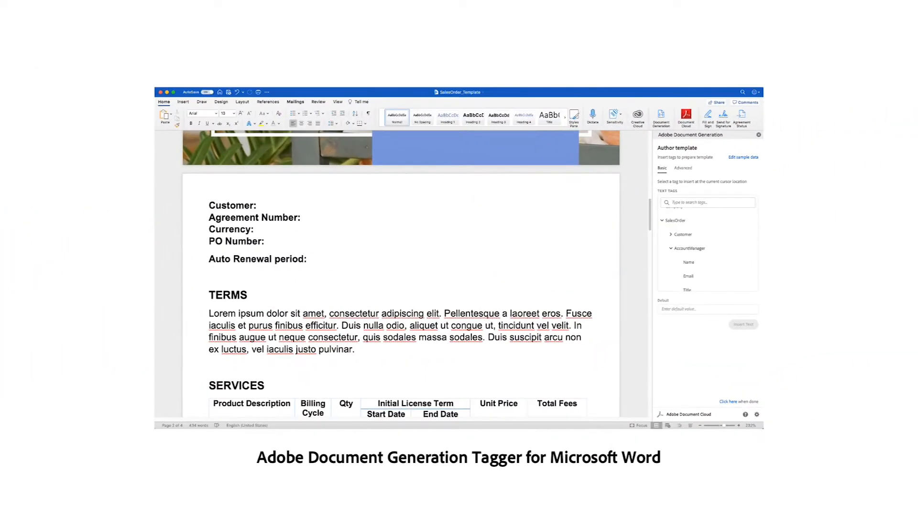
# Insert the AccountManager Name tag from the SalesOrder data as text into the template
pyautogui.click(688, 262)
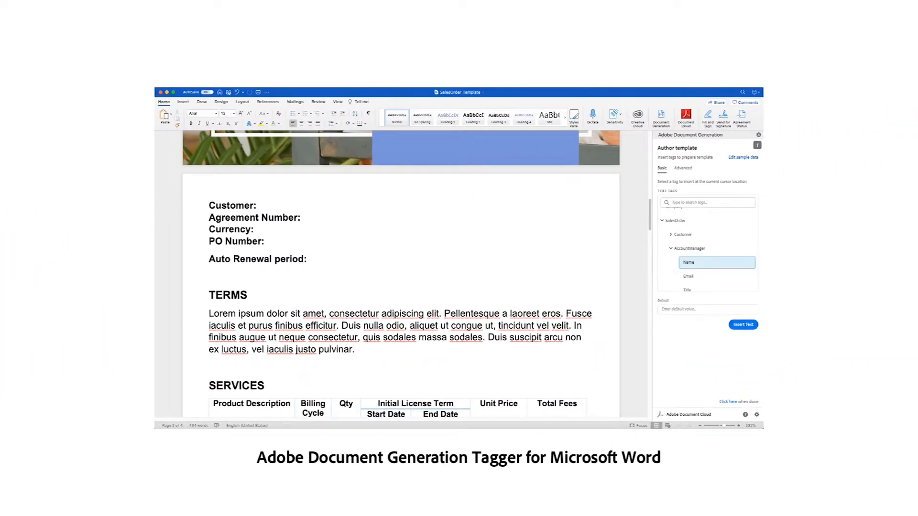
pyautogui.click(743, 325)
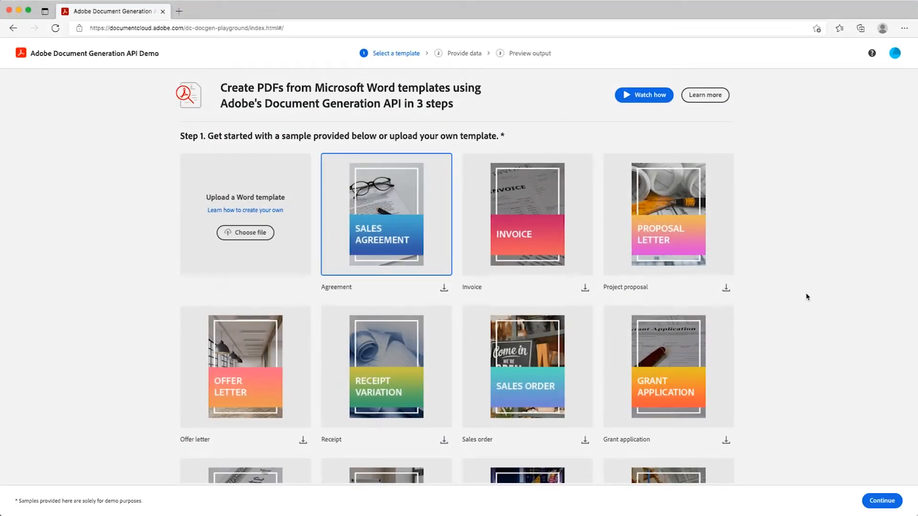
pyautogui.moveTo(558, 237)
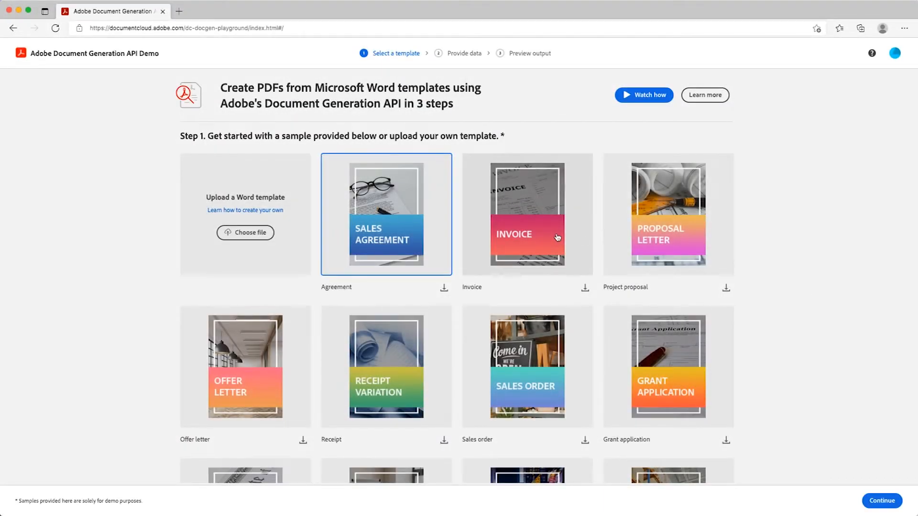
pyautogui.moveTo(682, 282)
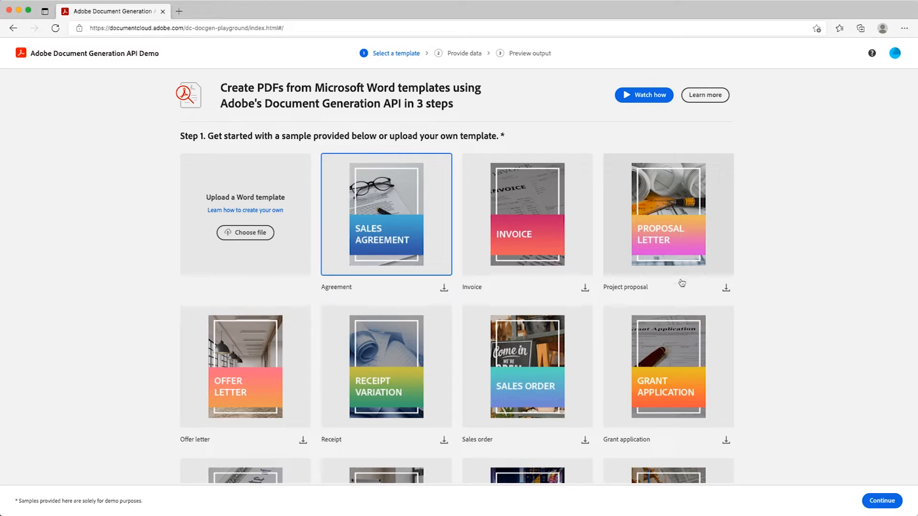
pyautogui.moveTo(236, 236)
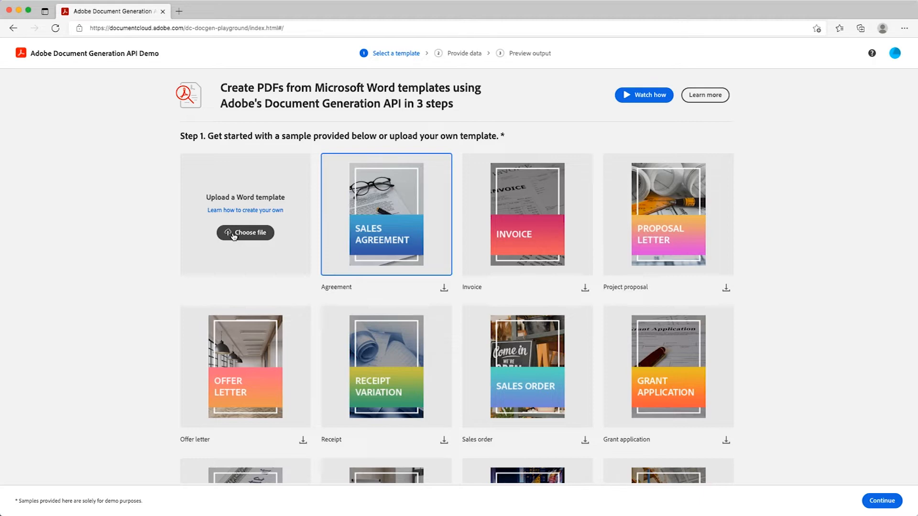
# Select the Sales order sample card as the template
pyautogui.click(527, 367)
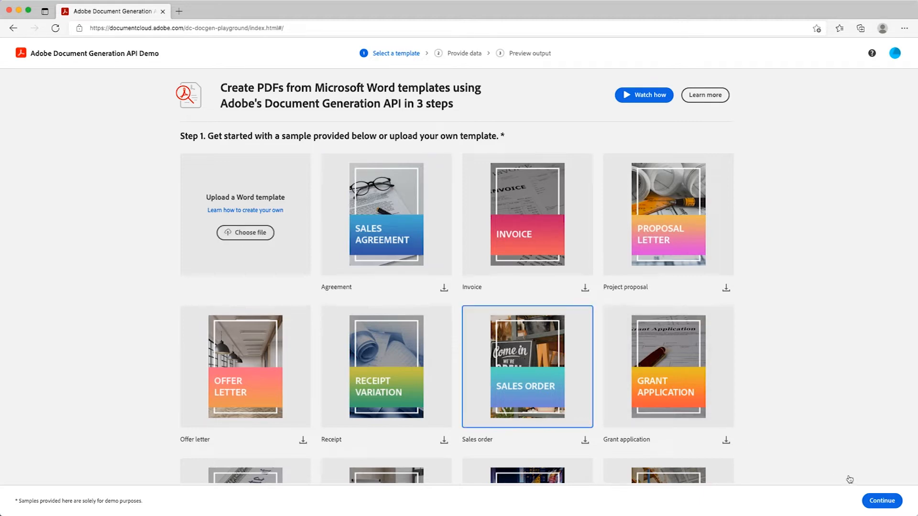
# Proceed to the data step and review the Sales Order sample JSON data
pyautogui.click(882, 501)
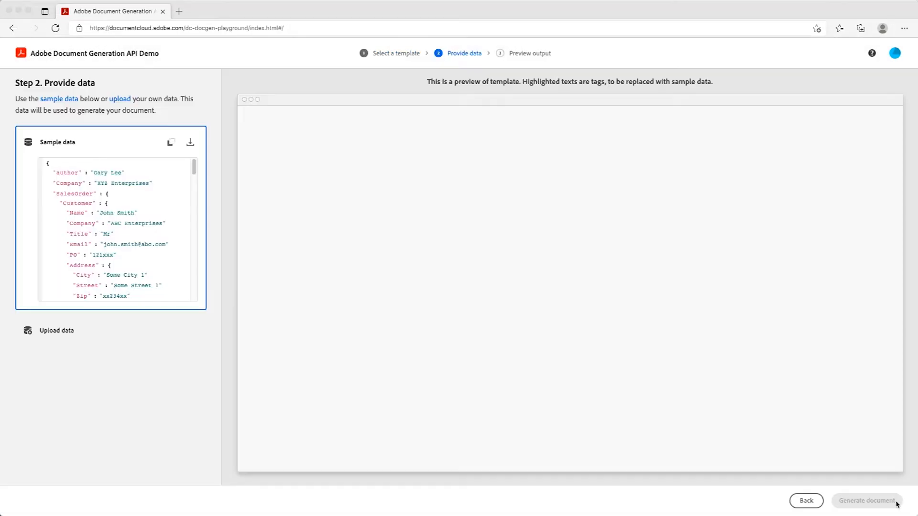
pyautogui.click(867, 501)
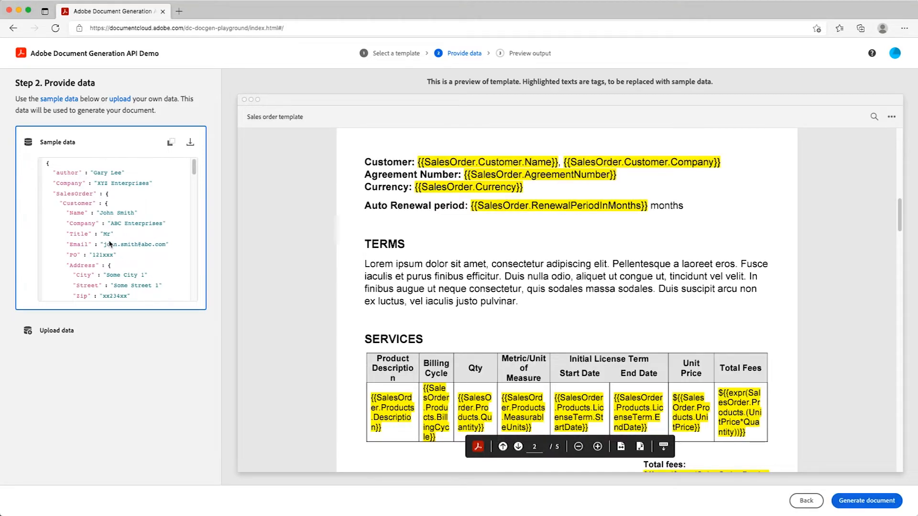
pyautogui.scroll(-3)
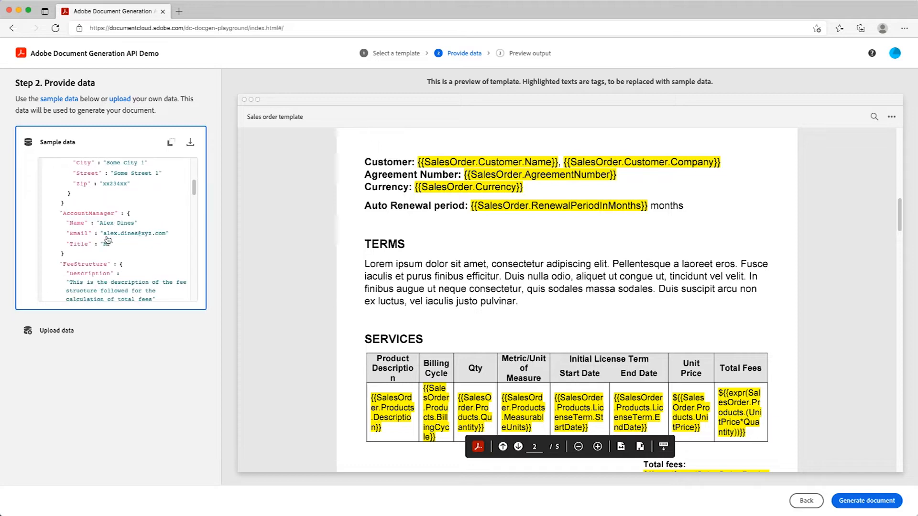
pyautogui.scroll(-3)
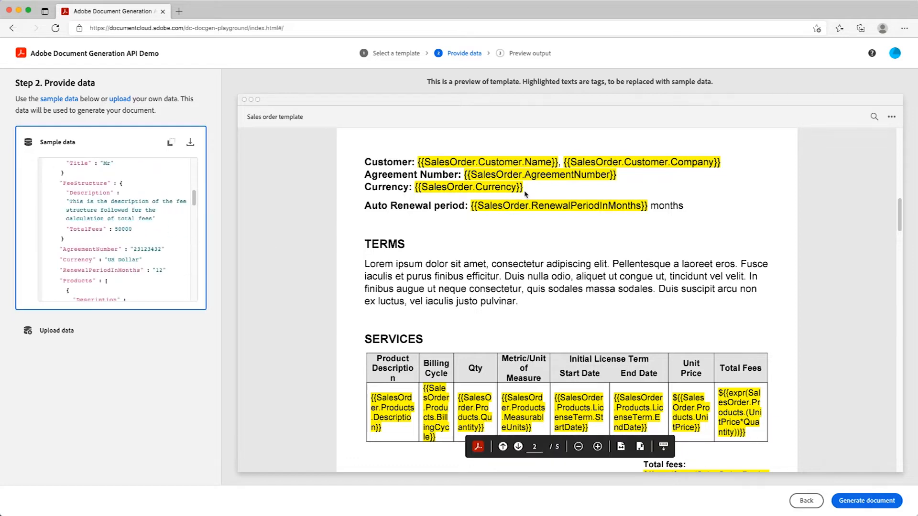
pyautogui.scroll(-3)
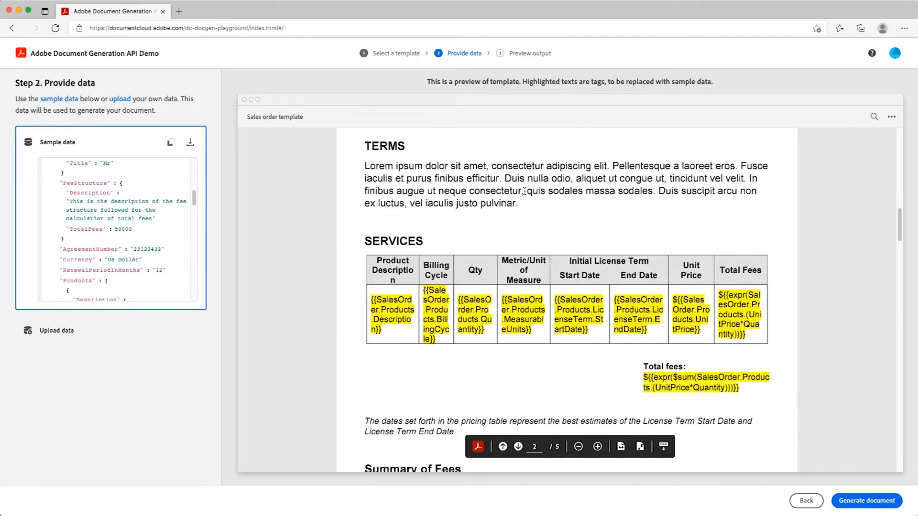
pyautogui.scroll(-3)
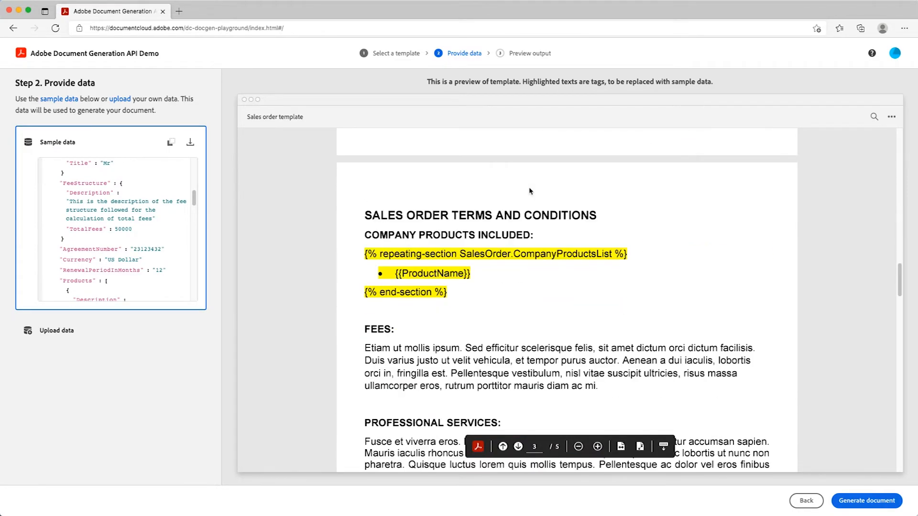
pyautogui.scroll(-3)
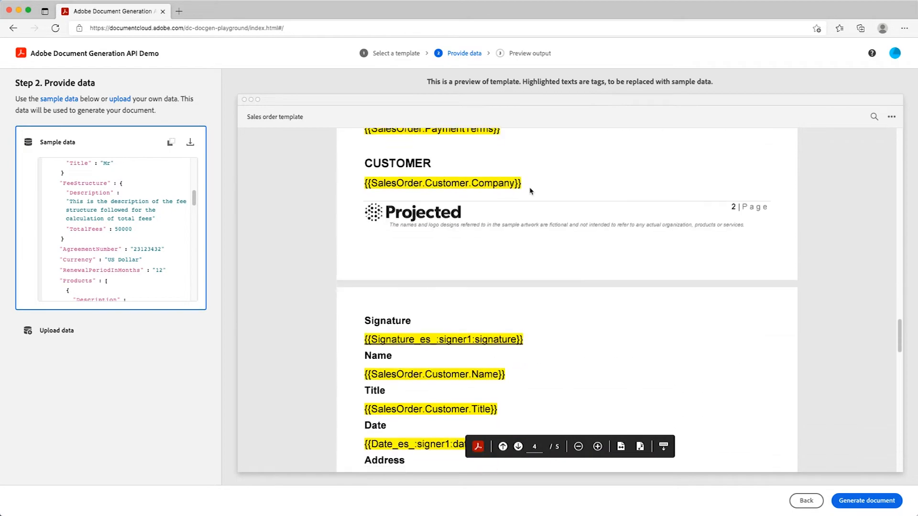
pyautogui.scroll(-3)
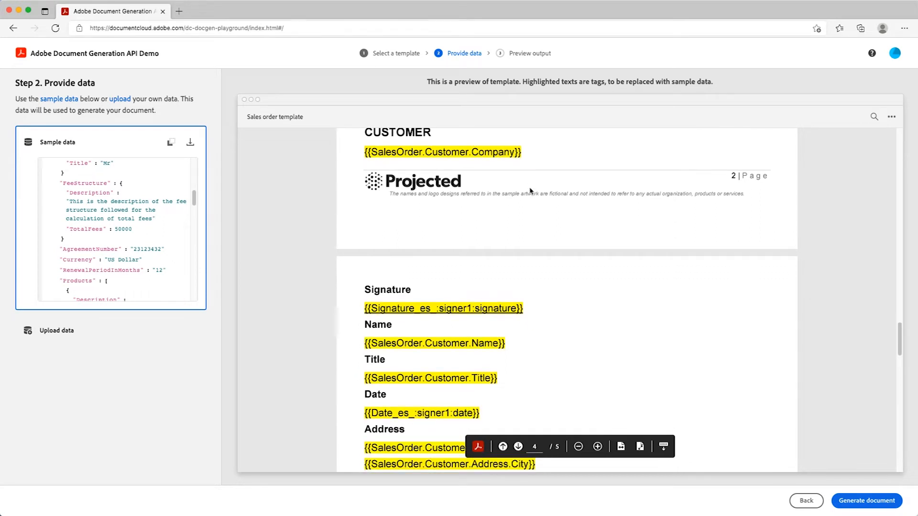
pyautogui.moveTo(259, 165)
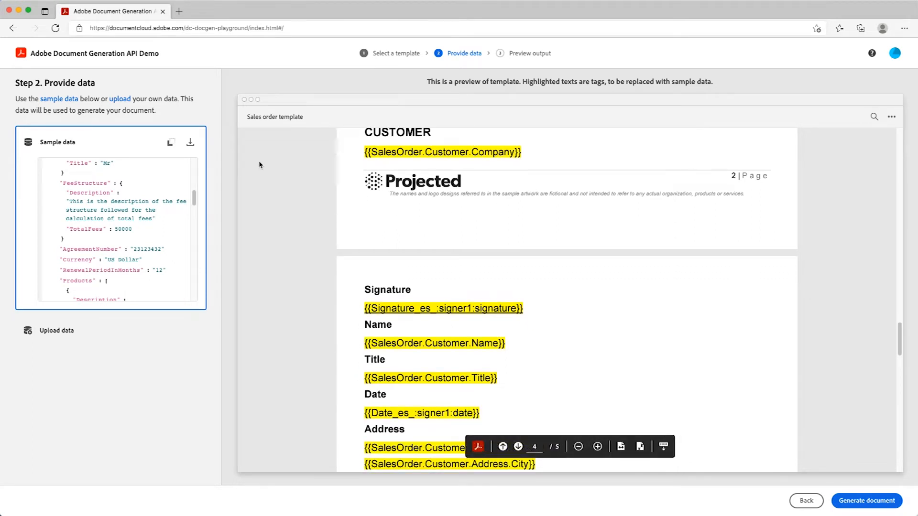
# Return to template selection and start generating the Sales order document
pyautogui.click(190, 142)
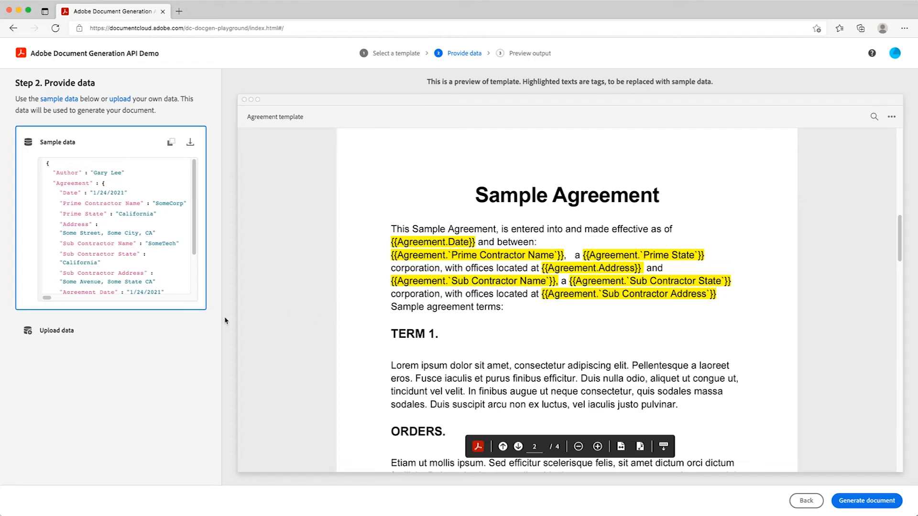
pyautogui.click(55, 330)
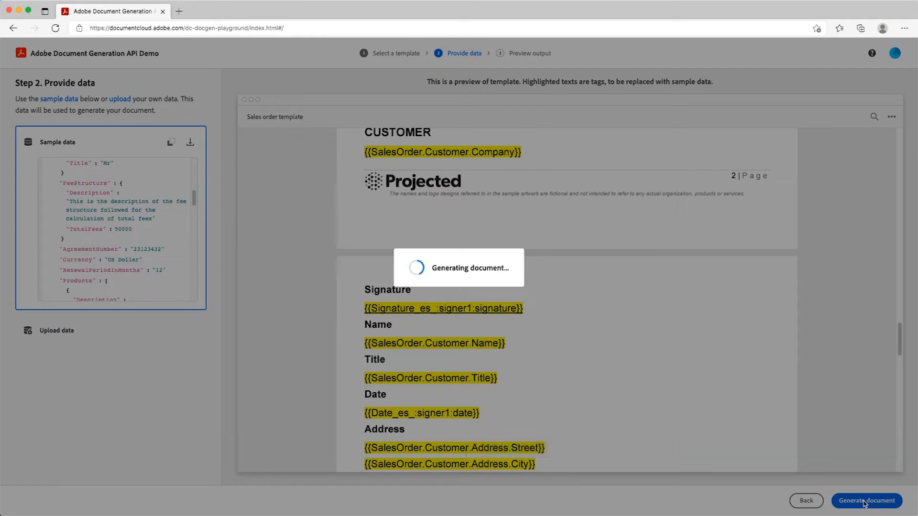
# Review the generated sales order PDF preview, then start over at template selection
pyautogui.click(866, 501)
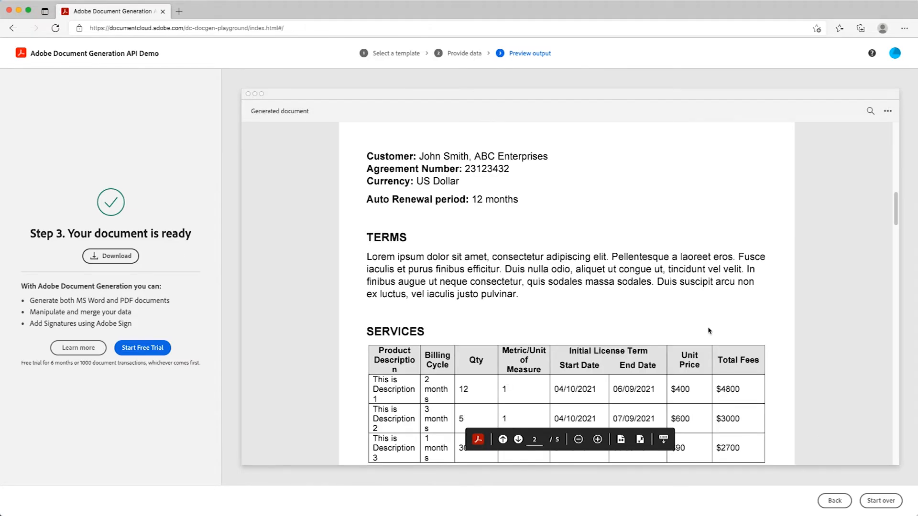
pyautogui.scroll(-3)
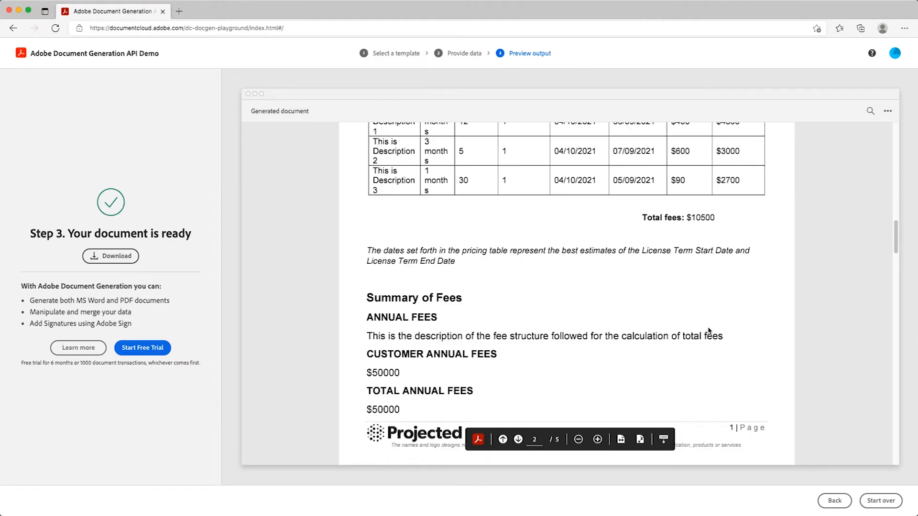
pyautogui.scroll(-3)
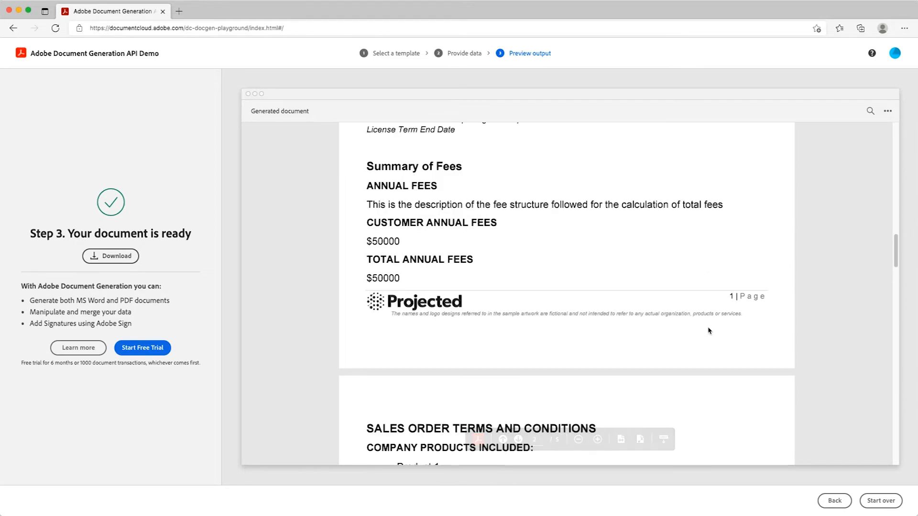
pyautogui.click(880, 501)
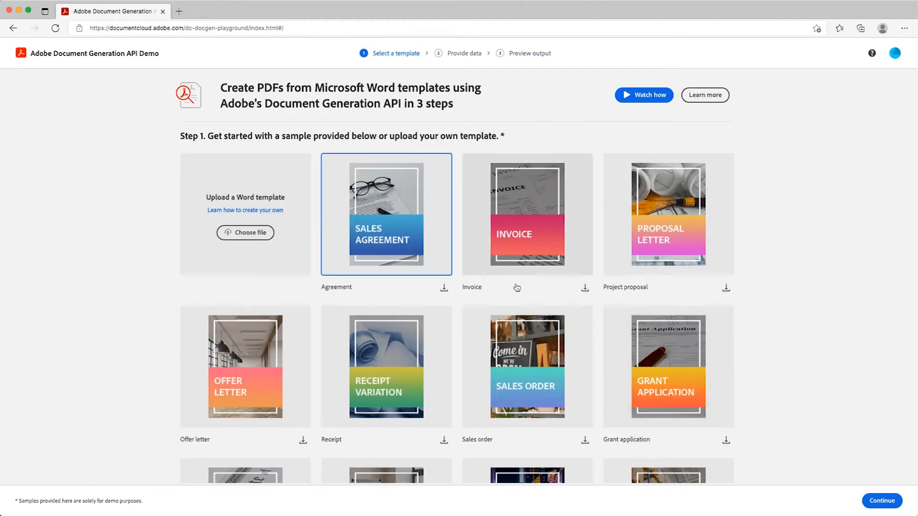
pyautogui.moveTo(585, 289)
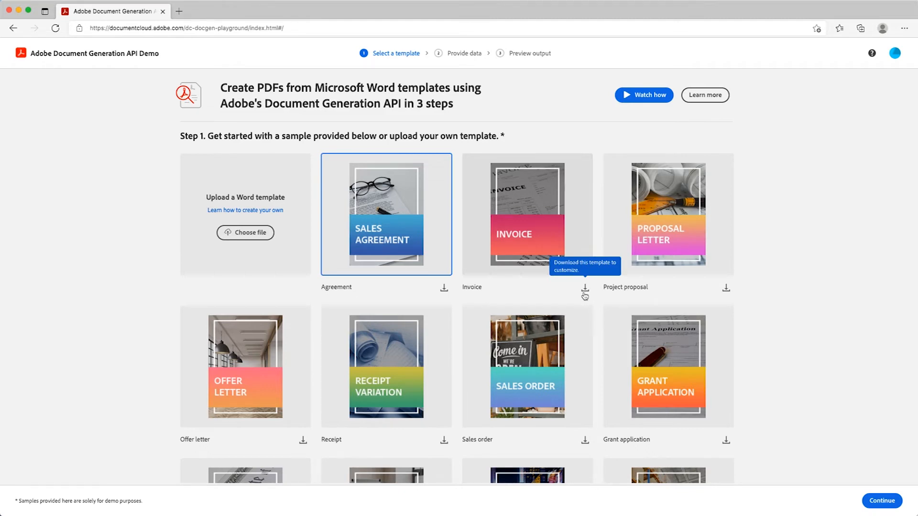
pyautogui.moveTo(245, 244)
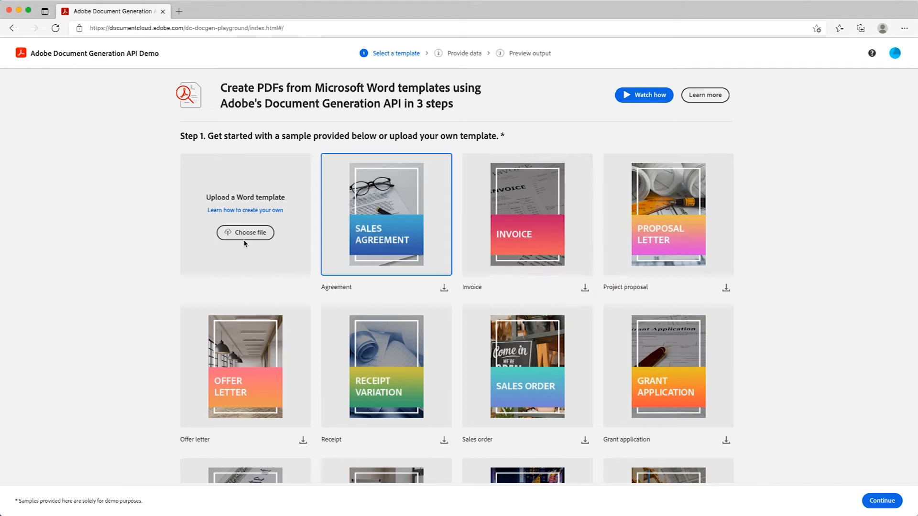
pyautogui.moveTo(244, 239)
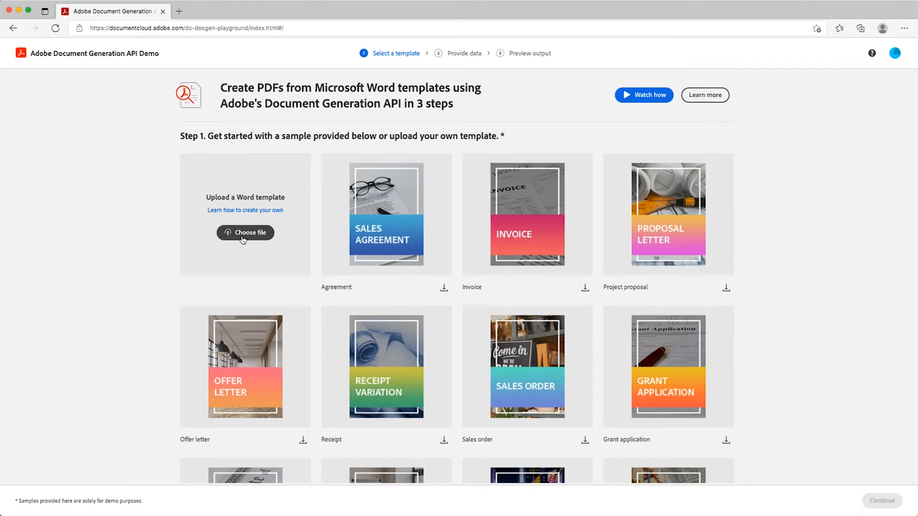
# Upload SalesOrder_Template.docx and its JSON data file, then generate the document
pyautogui.click(245, 233)
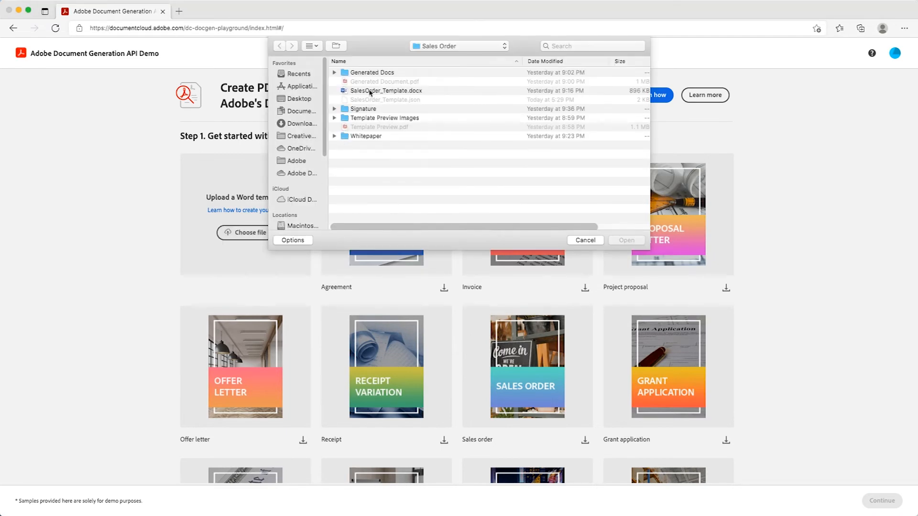
pyautogui.click(627, 240)
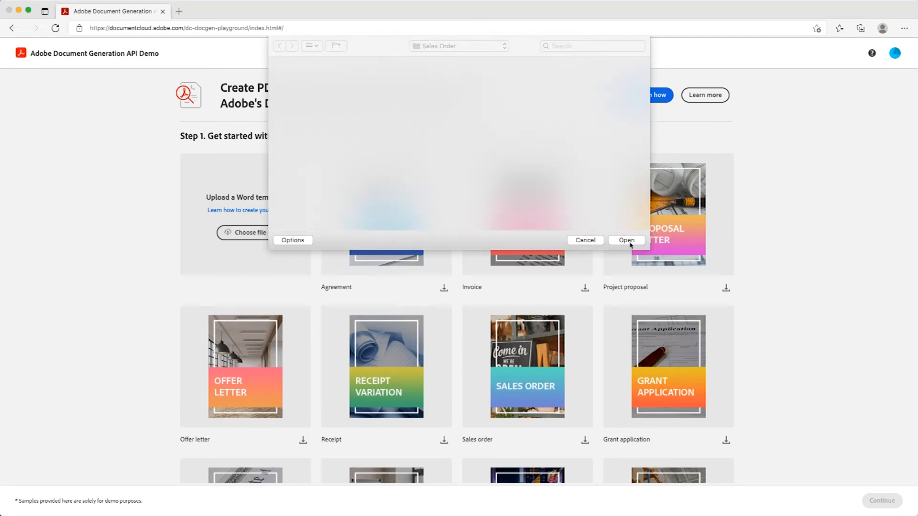
pyautogui.click(626, 241)
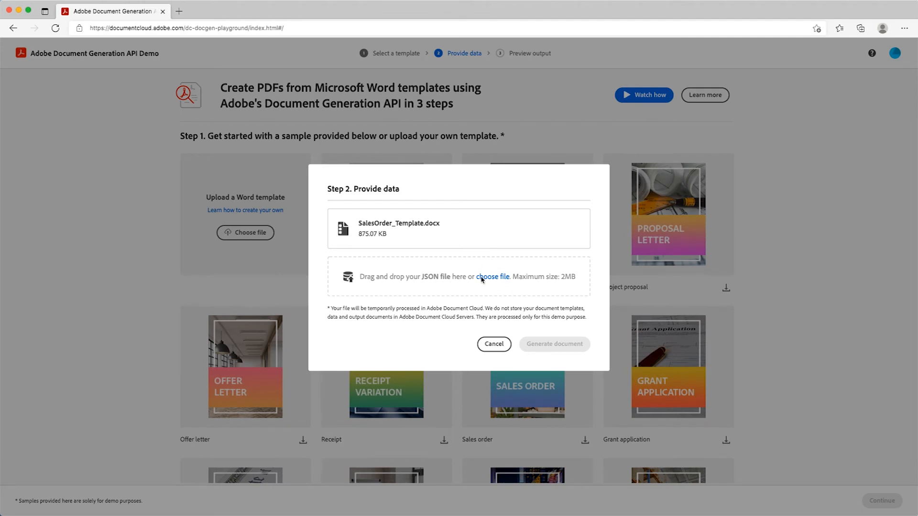
pyautogui.click(493, 276)
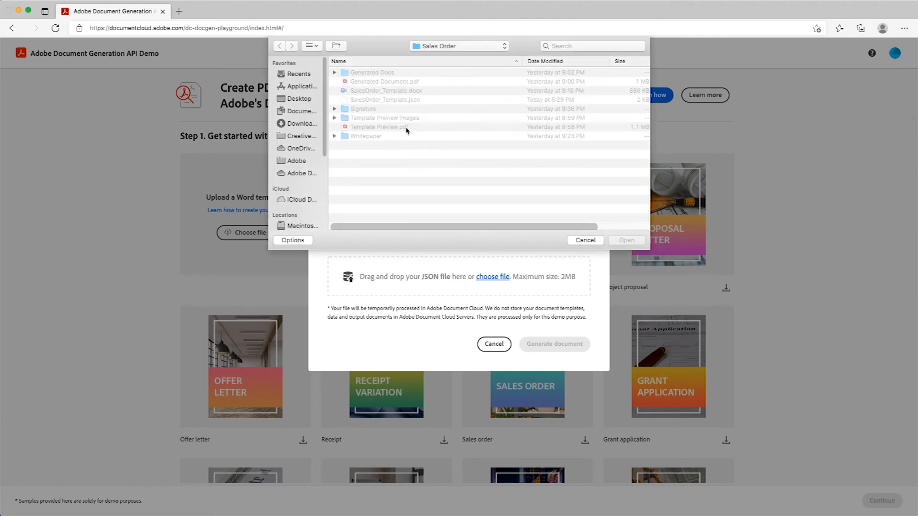
pyautogui.click(626, 240)
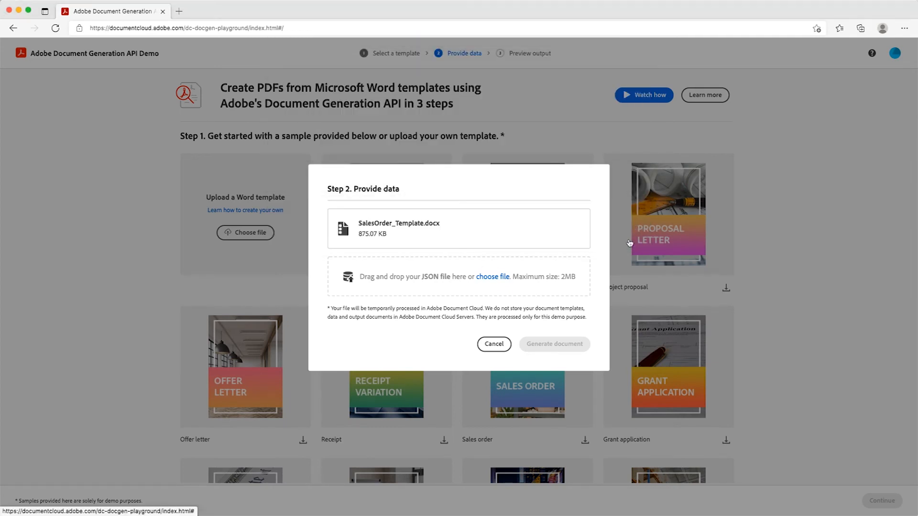
pyautogui.click(555, 343)
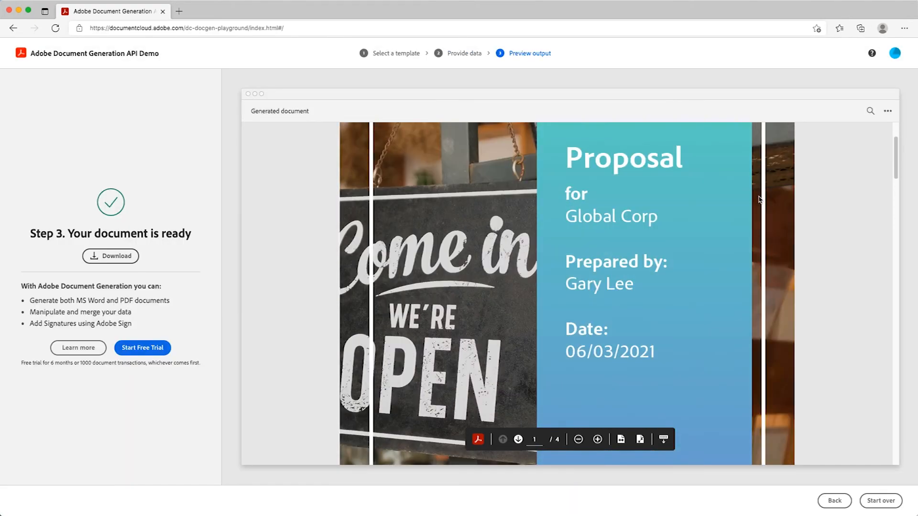
pyautogui.scroll(-3)
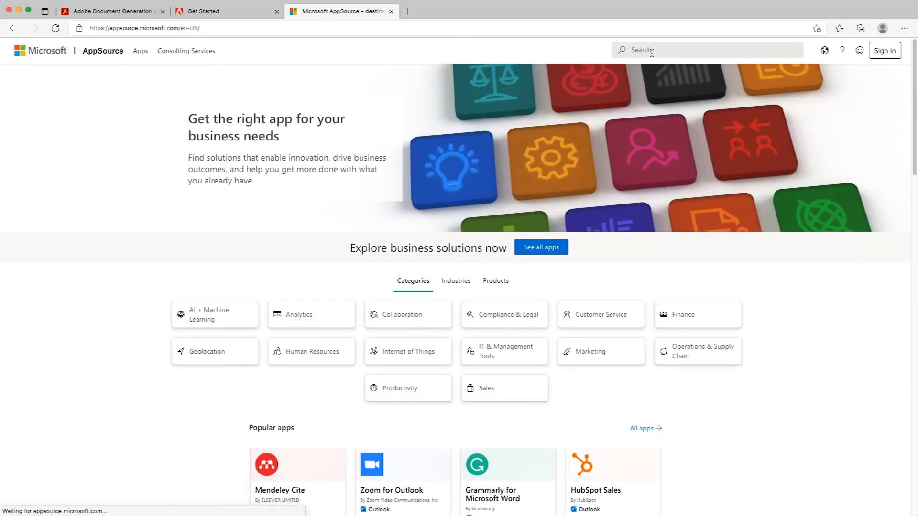
# Search AppSource for 'adobe document generation' and open the add-in's product page
pyautogui.write('adobe document generation')
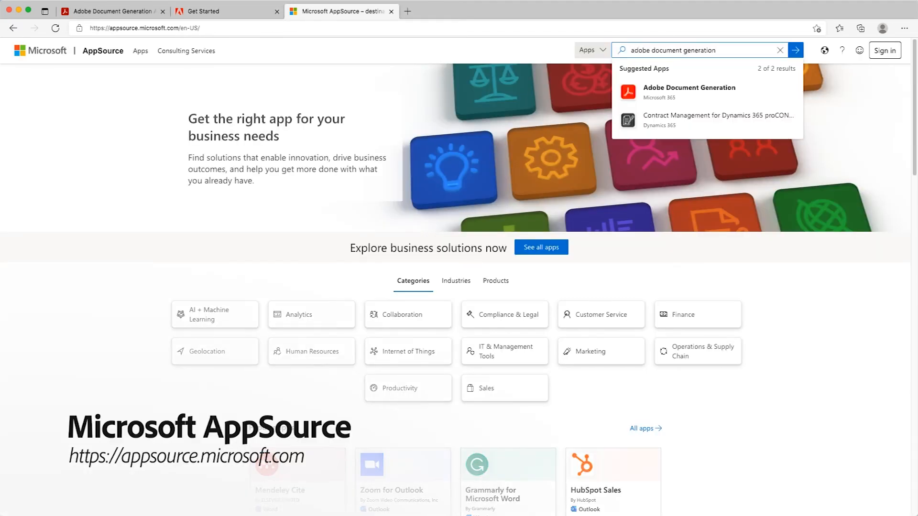
pyautogui.click(689, 91)
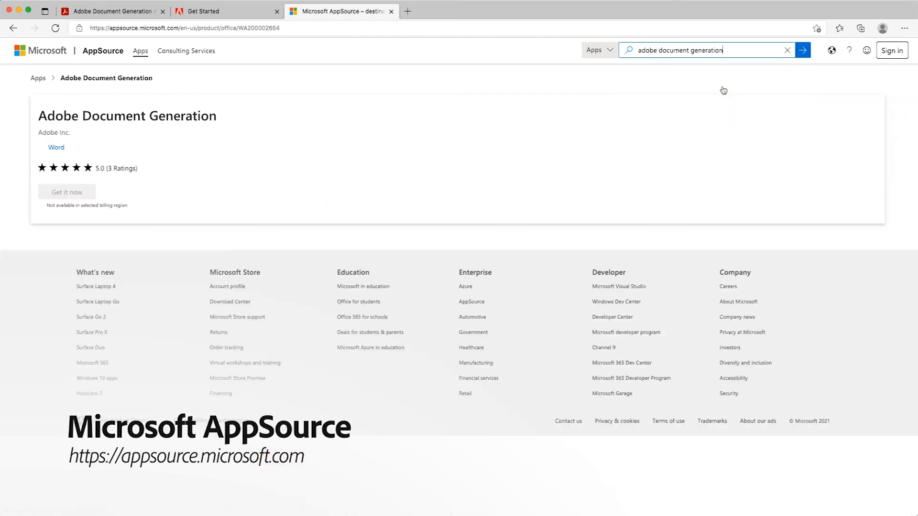